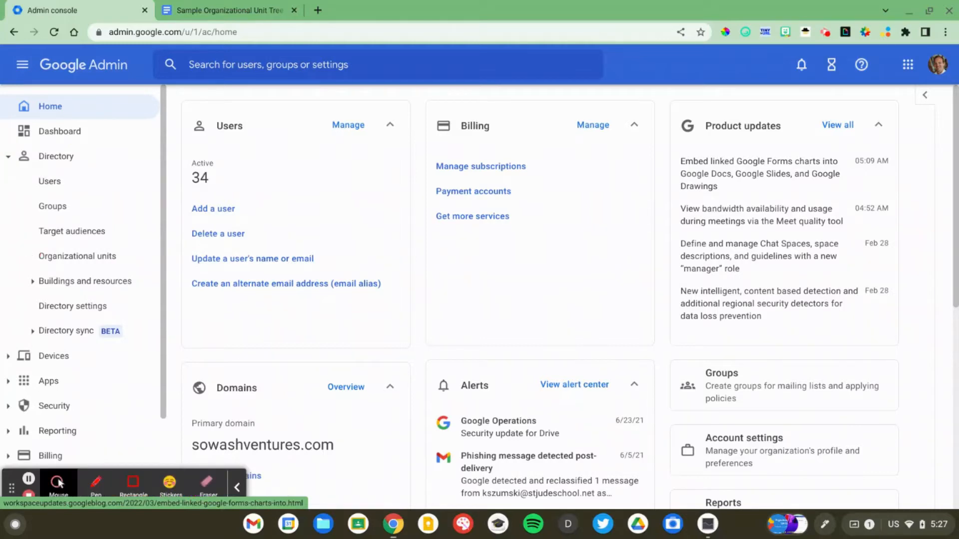
Show the organizational units list with its 55 units under sowashventures.com
left_click(78, 256)
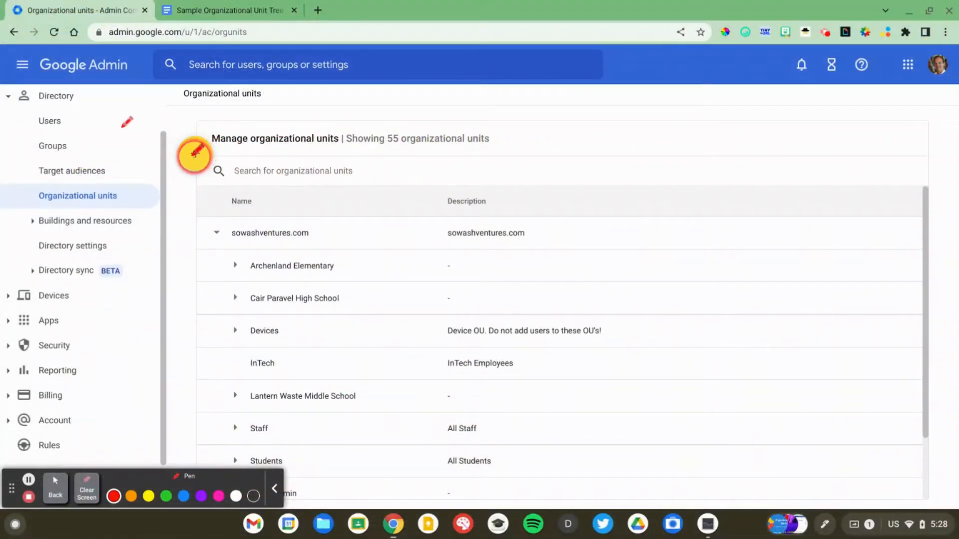
Expand Archenland Elementary to reveal child units 2030, 2031, 2032 and 2033
left_click(196, 154)
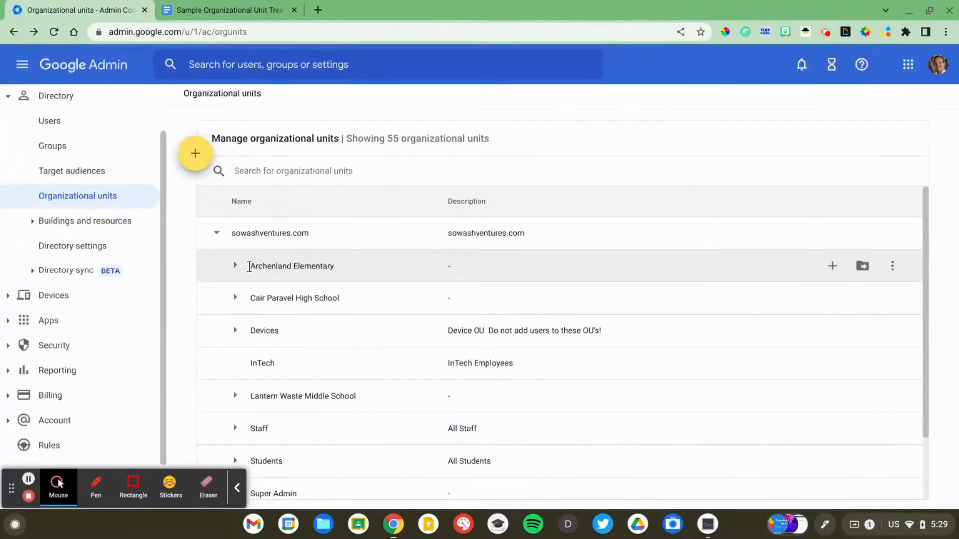
left_click(235, 265)
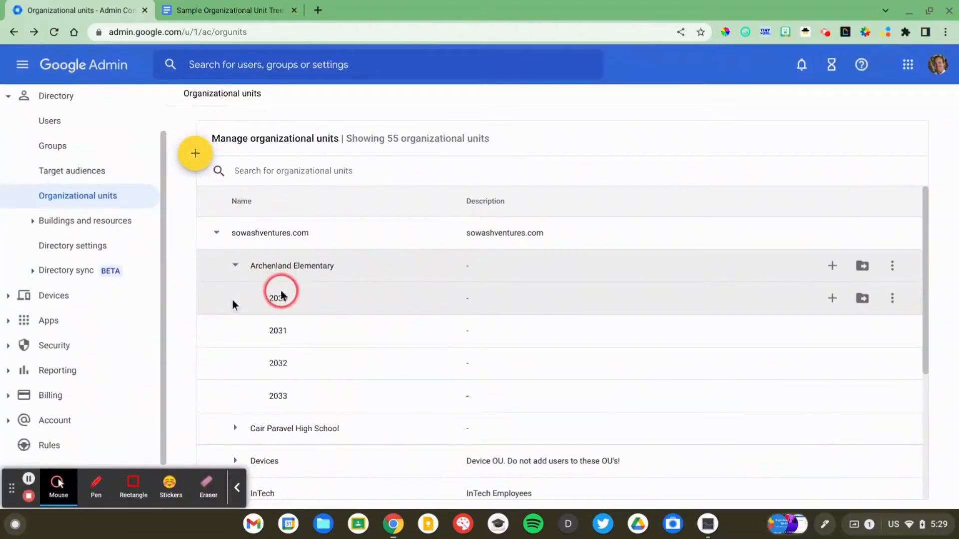
mouse_move(290, 364)
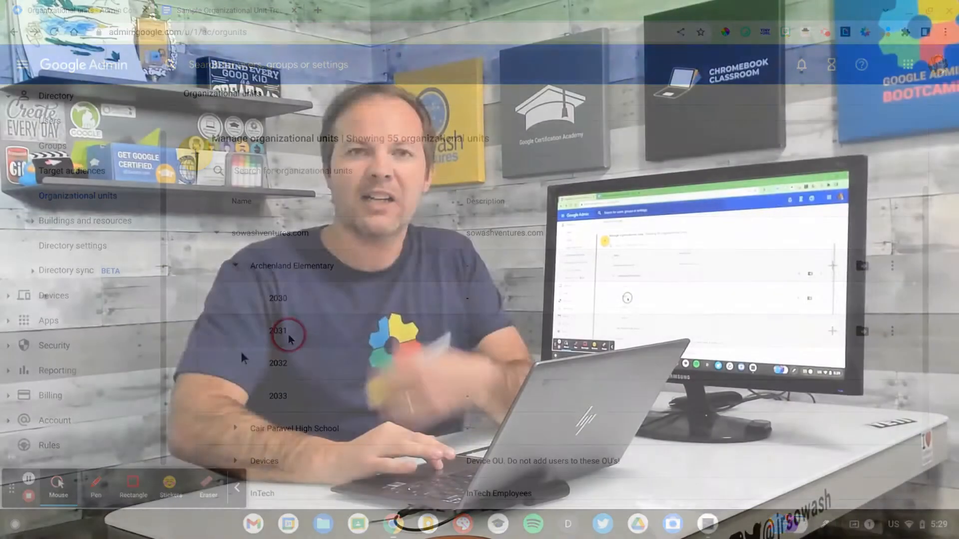
left_click(227, 10)
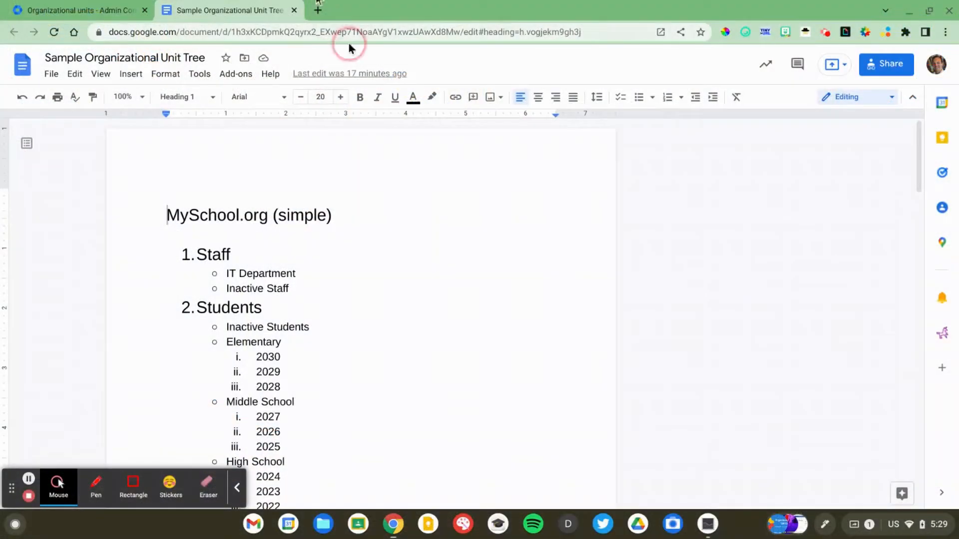
scroll("down", 3)
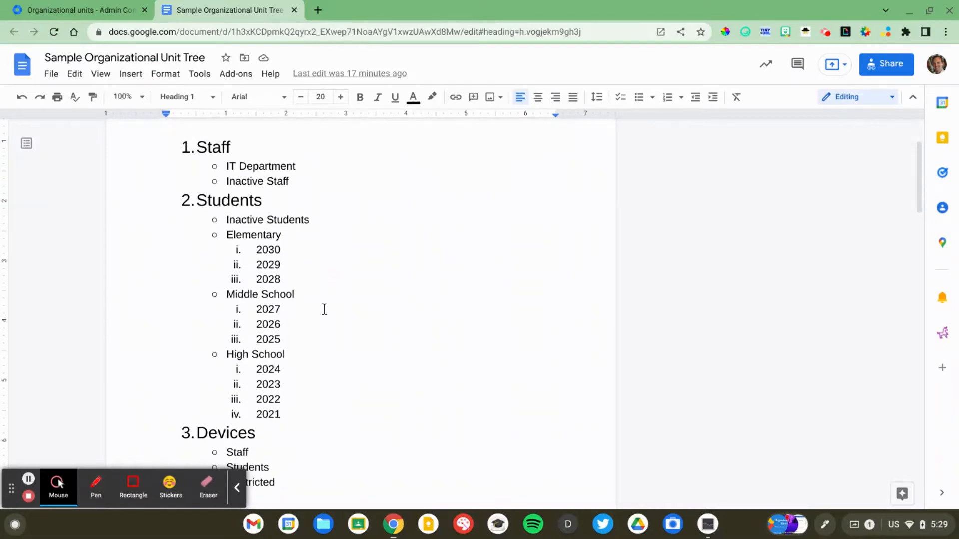
left_click(211, 149)
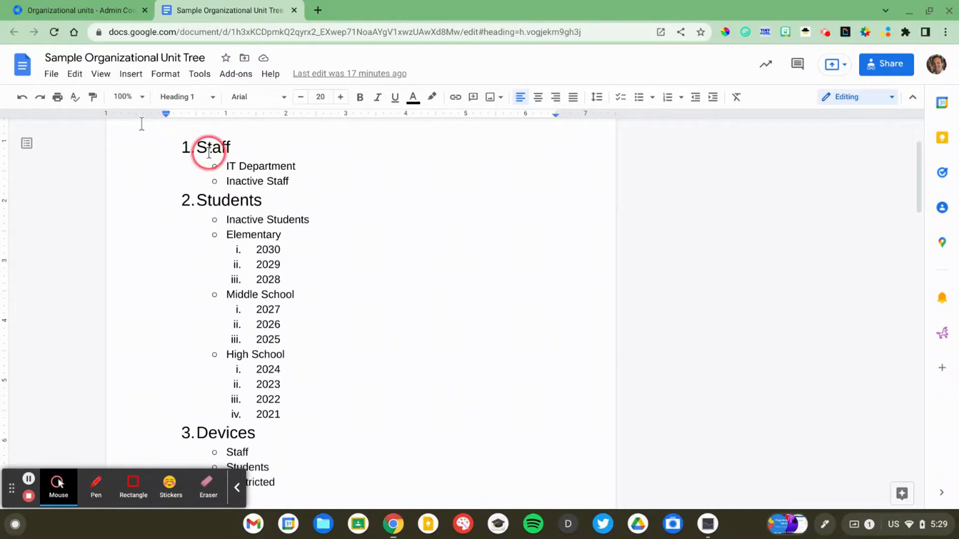
double_click(211, 147)
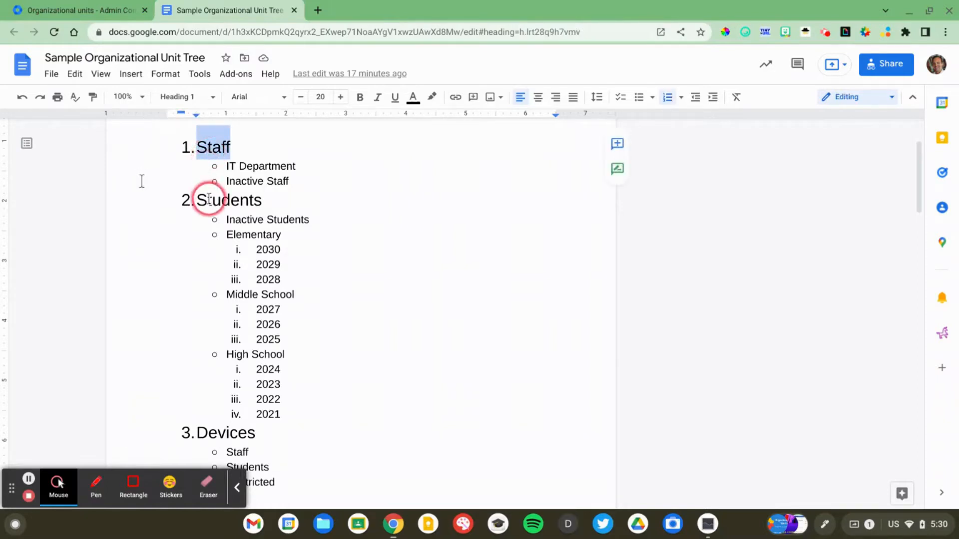